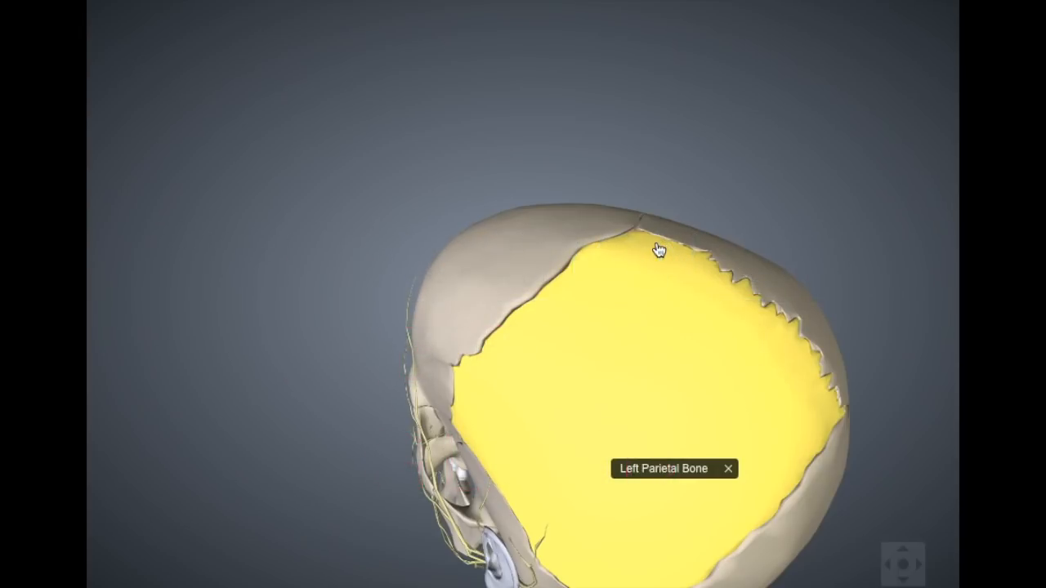
{"action": "mouse_move", "coordinate": [735, 266]}
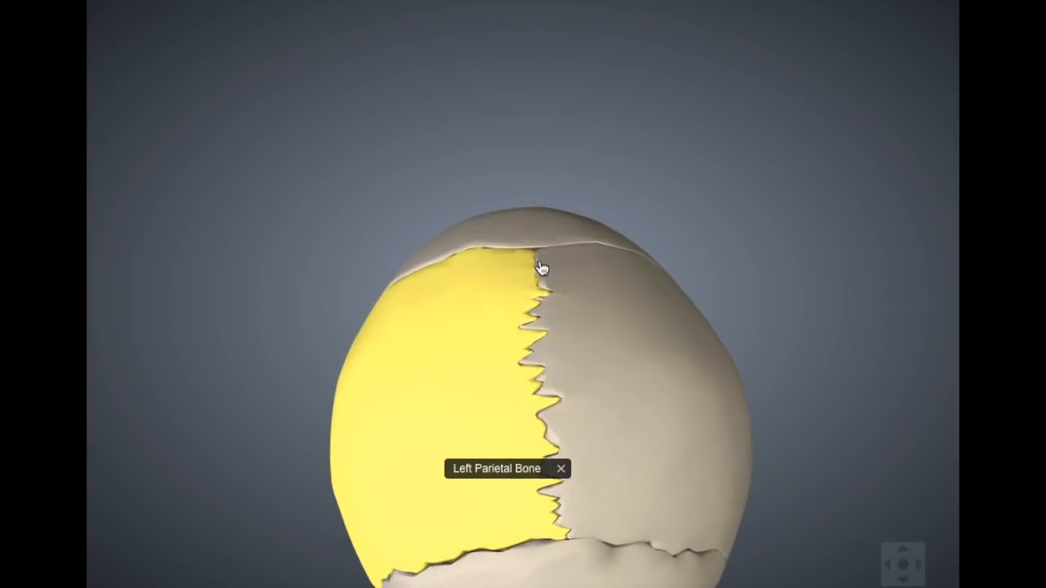
{"action": "mouse_move", "coordinate": [495, 259]}
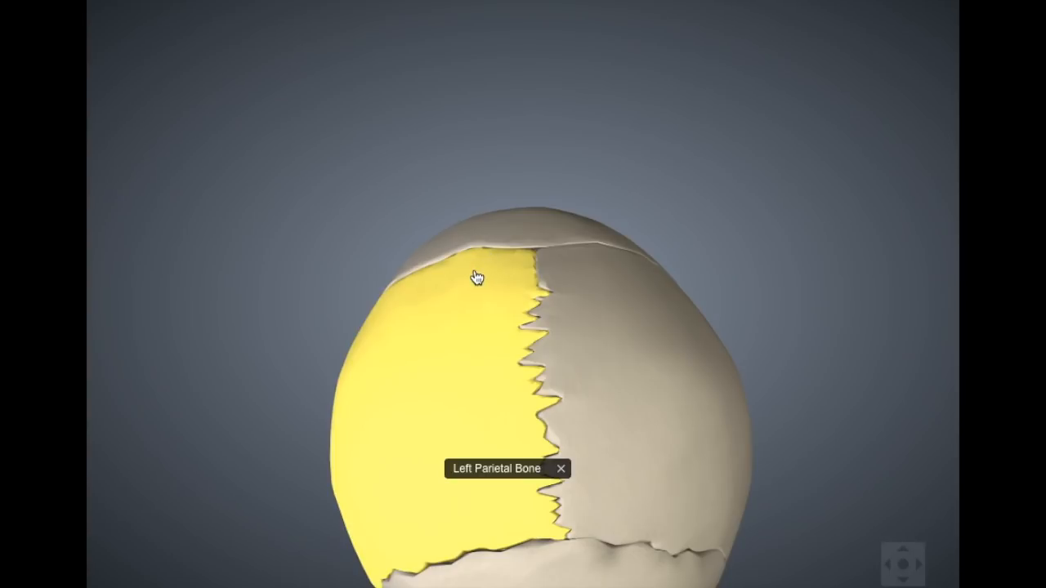
{"action": "mouse_move", "coordinate": [505, 332]}
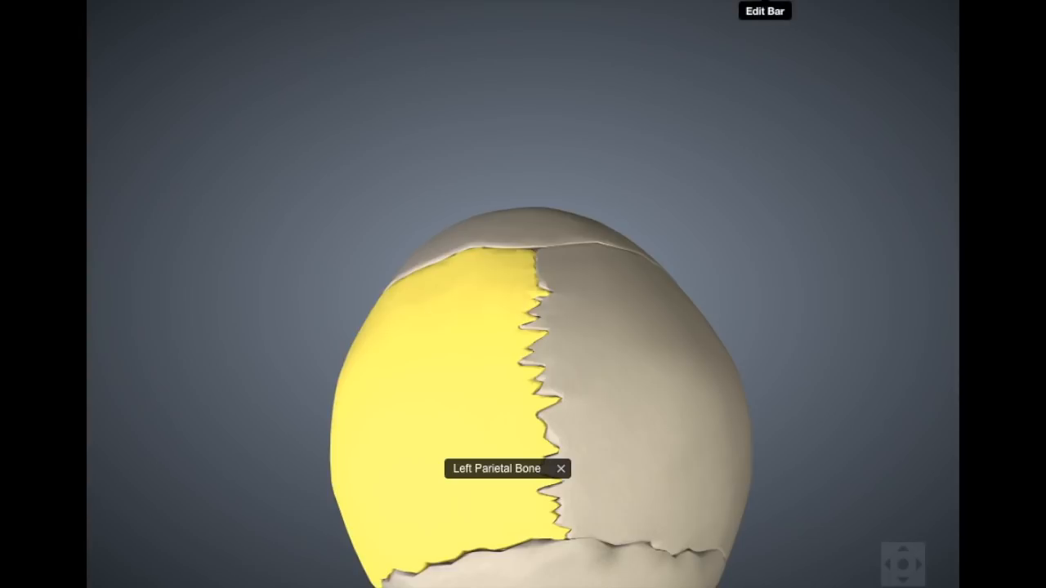
Use the cut tool from the Edit Bar to remove the skullcap, exposing the brain
{"action": "left_click", "coordinate": [764, 11]}
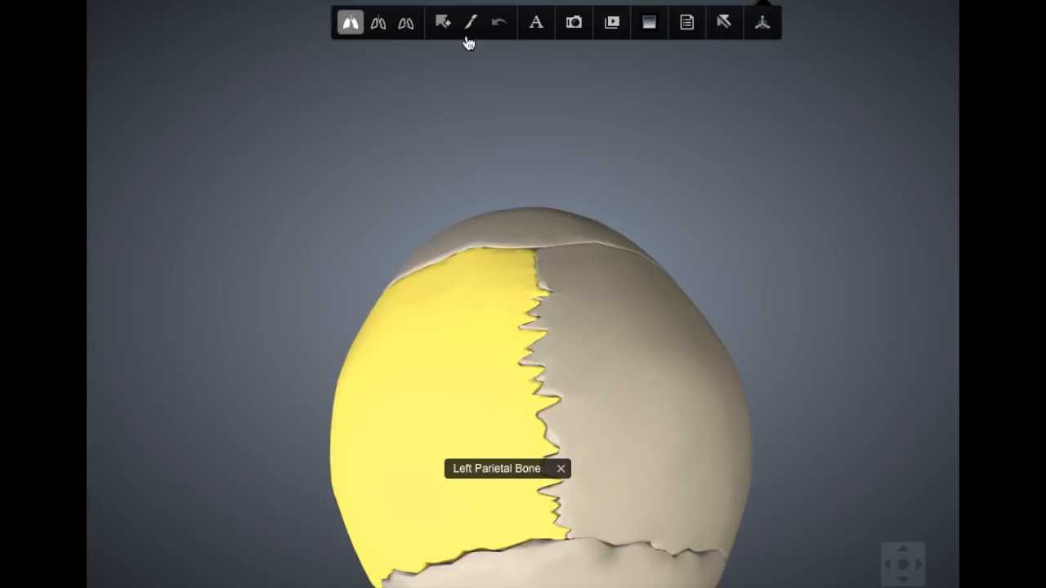
{"action": "left_click", "coordinate": [471, 22]}
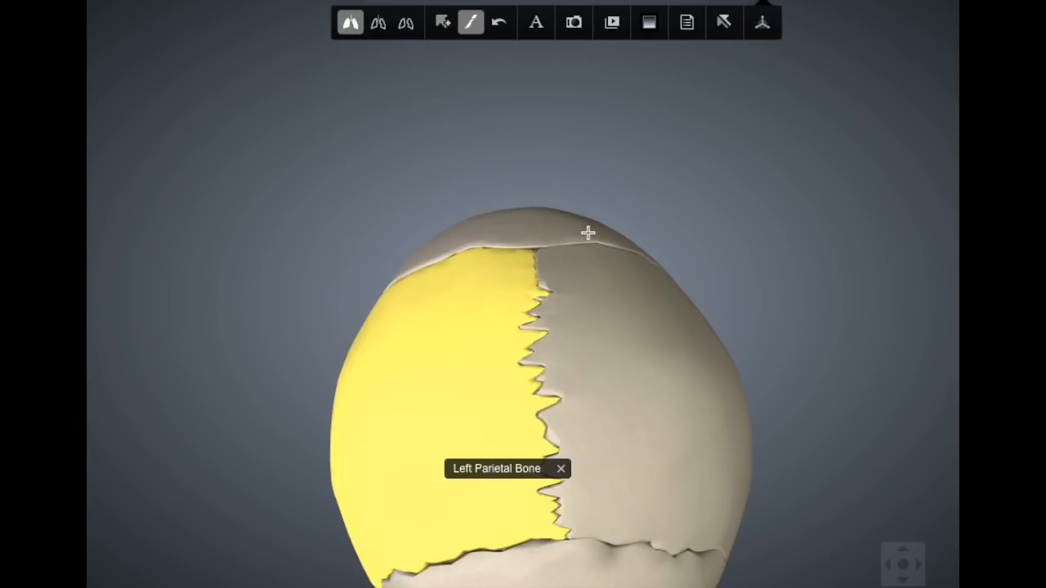
{"action": "mouse_move", "coordinate": [592, 375]}
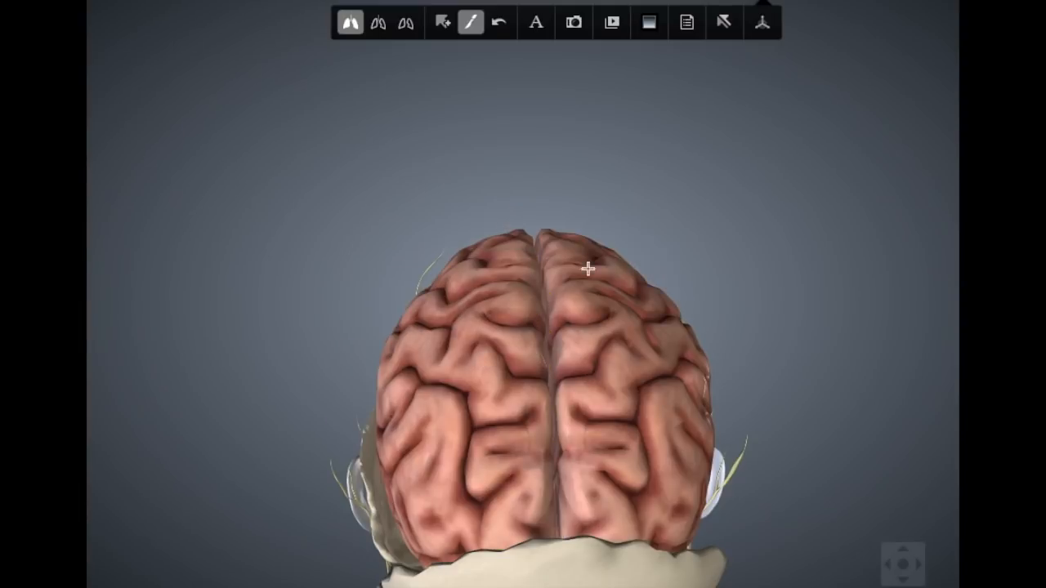
{"action": "left_click", "coordinate": [443, 23]}
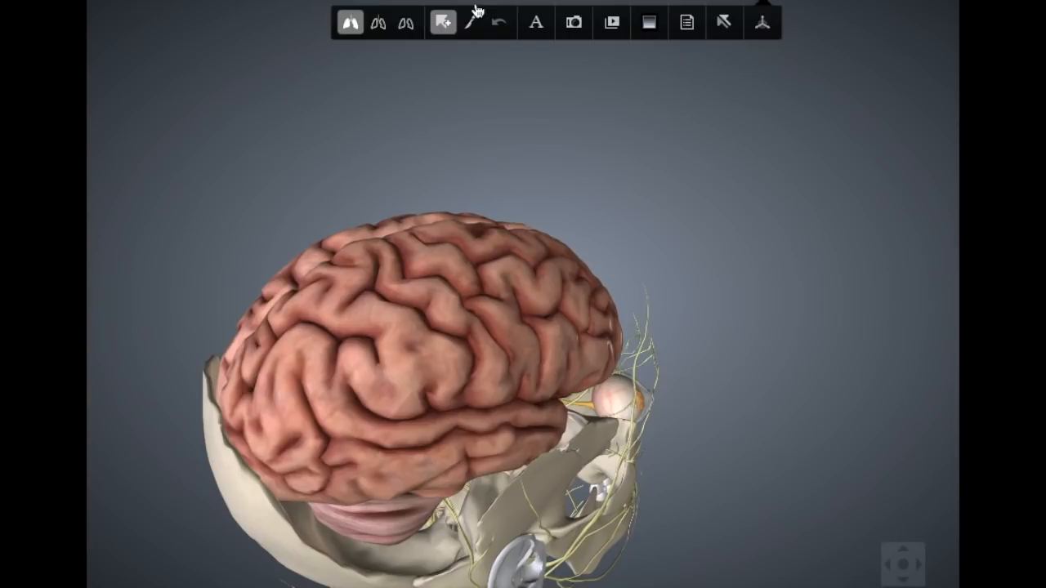
Cut away the left cerebral hemisphere and the cerebellum, revealing the midline section and brainstem
{"action": "left_click", "coordinate": [472, 22]}
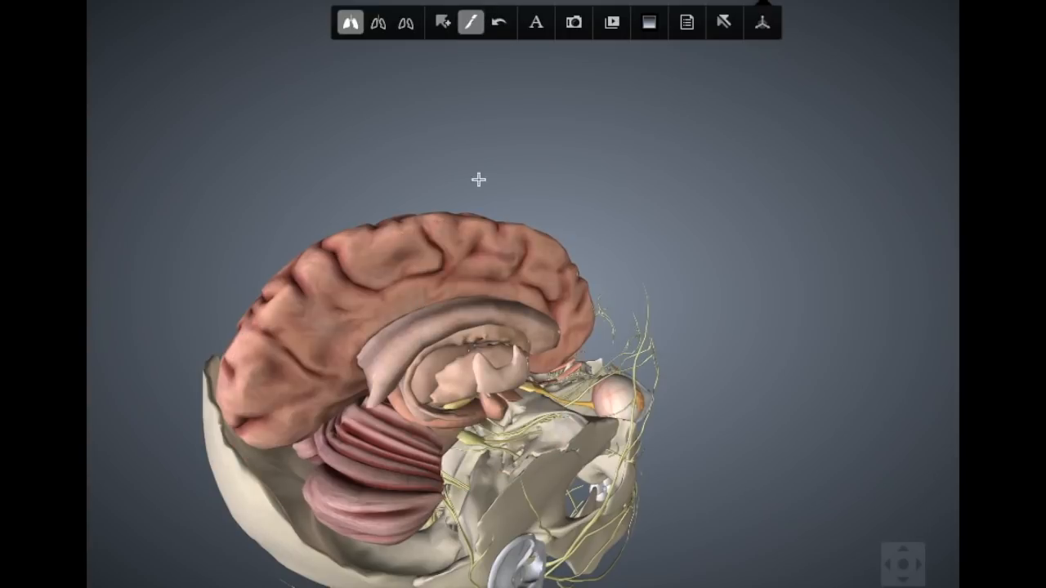
{"action": "left_click", "coordinate": [442, 22]}
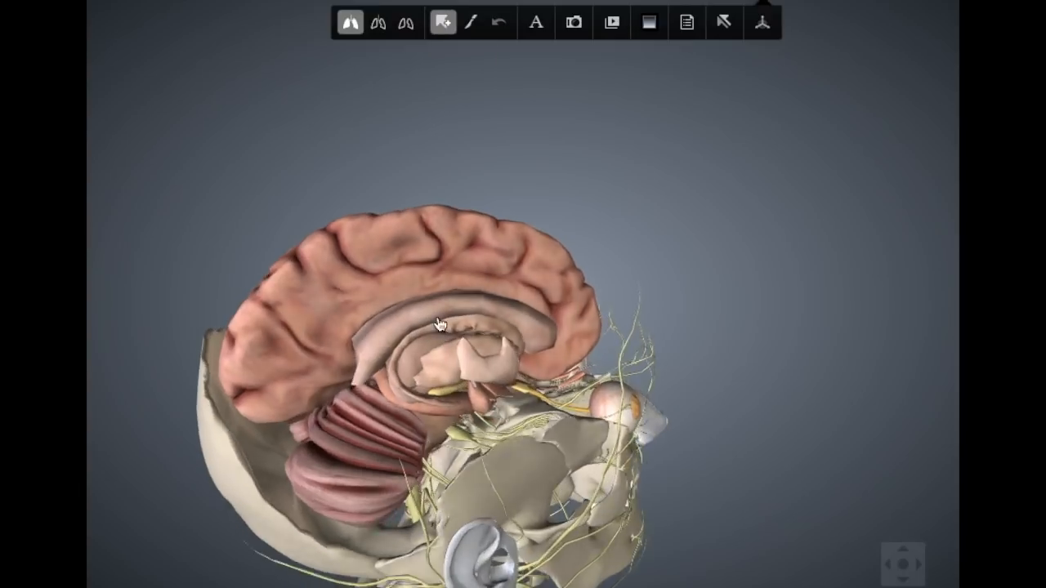
{"action": "left_click_drag", "start_coordinate": [440, 323], "coordinate": [441, 393]}
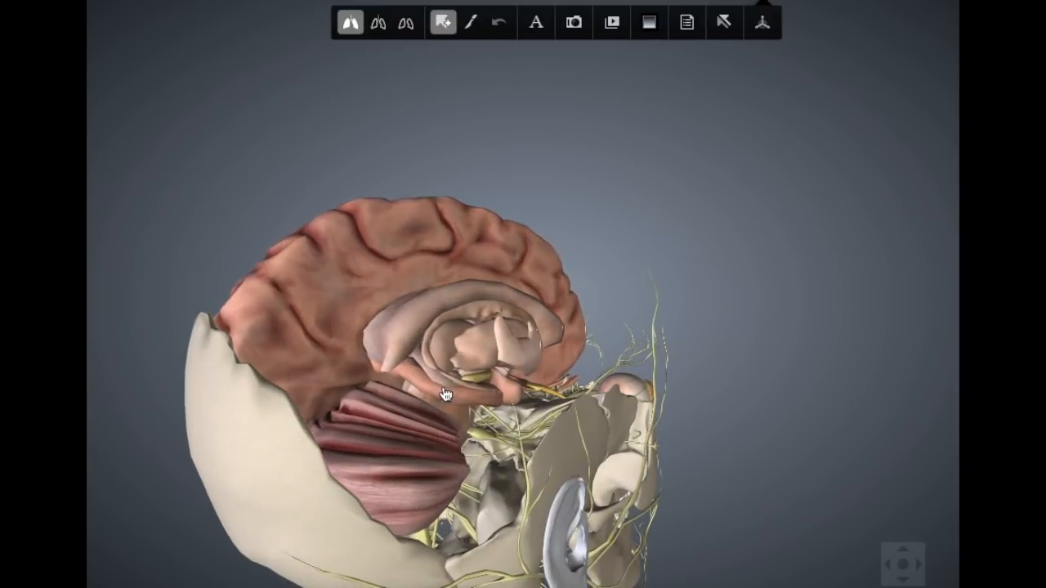
{"action": "left_click", "coordinate": [470, 22]}
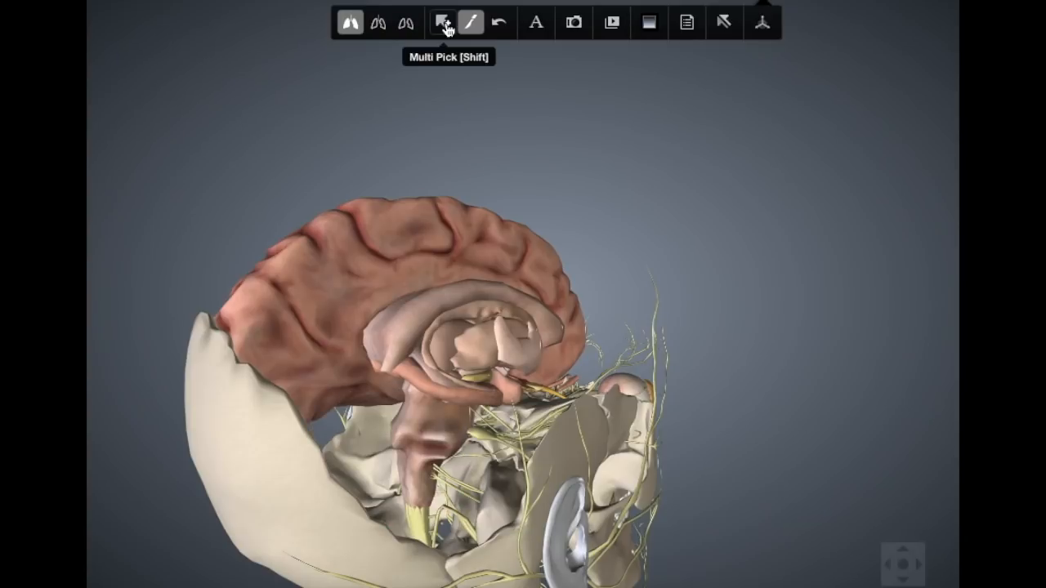
Remove the corpus callosum and select the pineal gland to show its label
{"action": "left_click", "coordinate": [487, 339]}
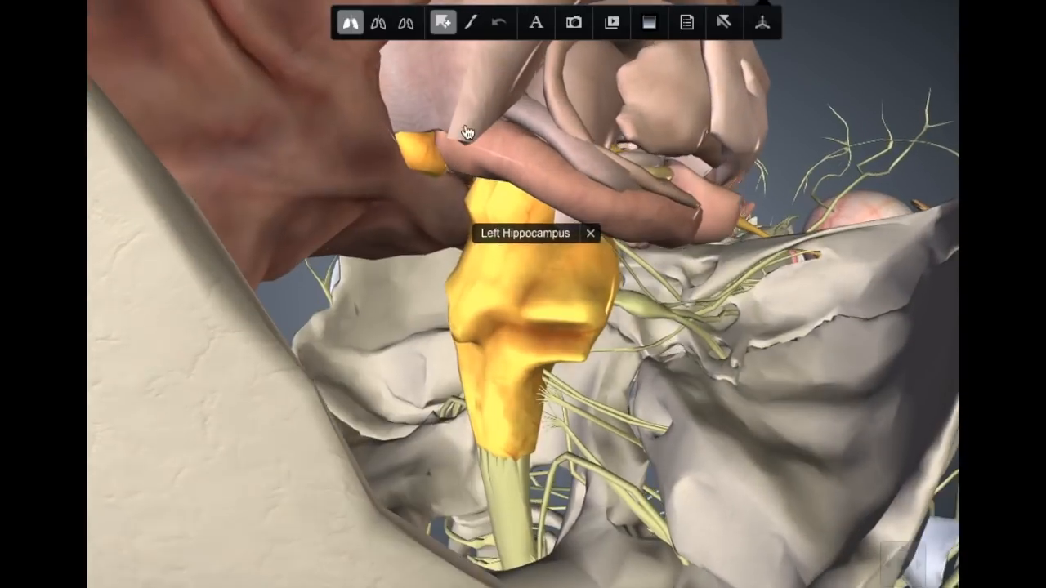
{"action": "left_click_drag", "start_coordinate": [465, 130], "coordinate": [465, 147]}
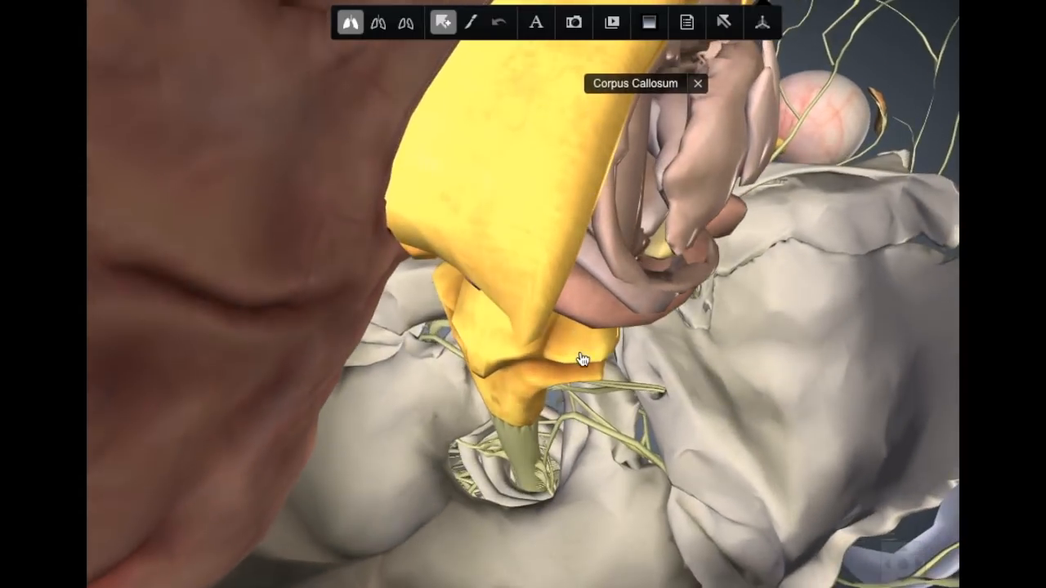
{"action": "left_click", "coordinate": [470, 22]}
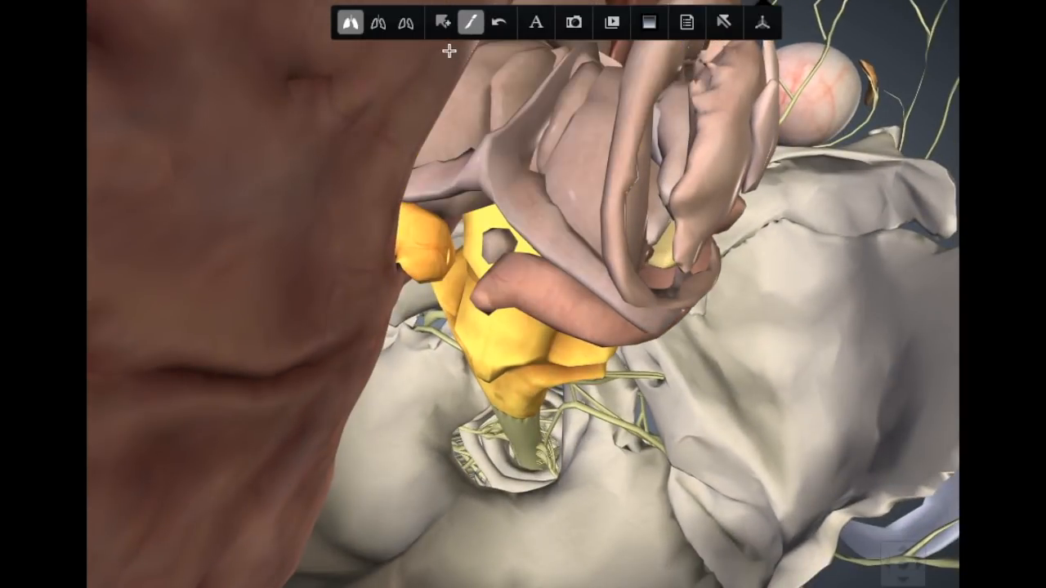
{"action": "left_click", "coordinate": [444, 22]}
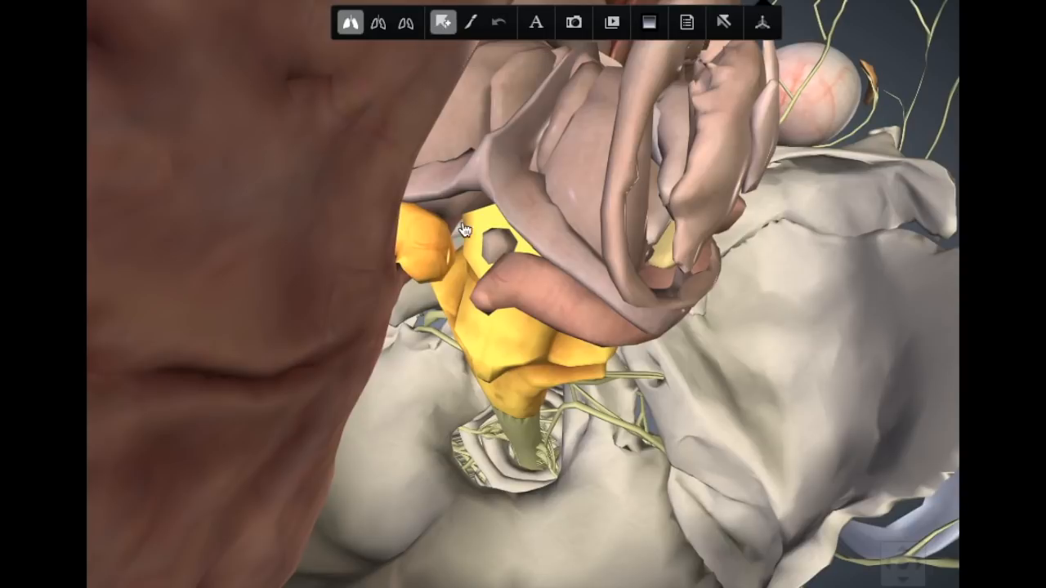
{"action": "left_click", "coordinate": [494, 250]}
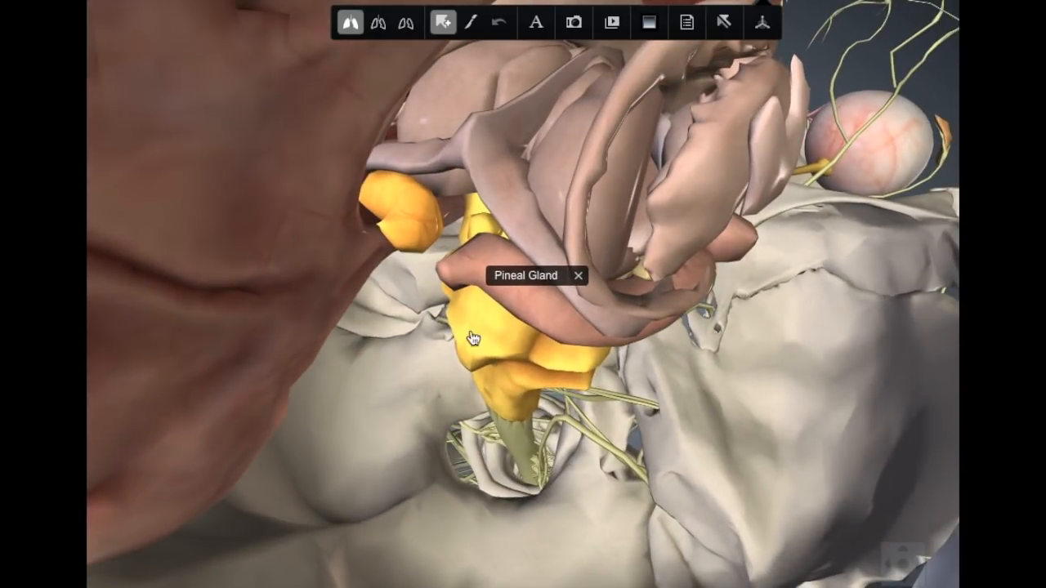
{"action": "mouse_move", "coordinate": [745, 287]}
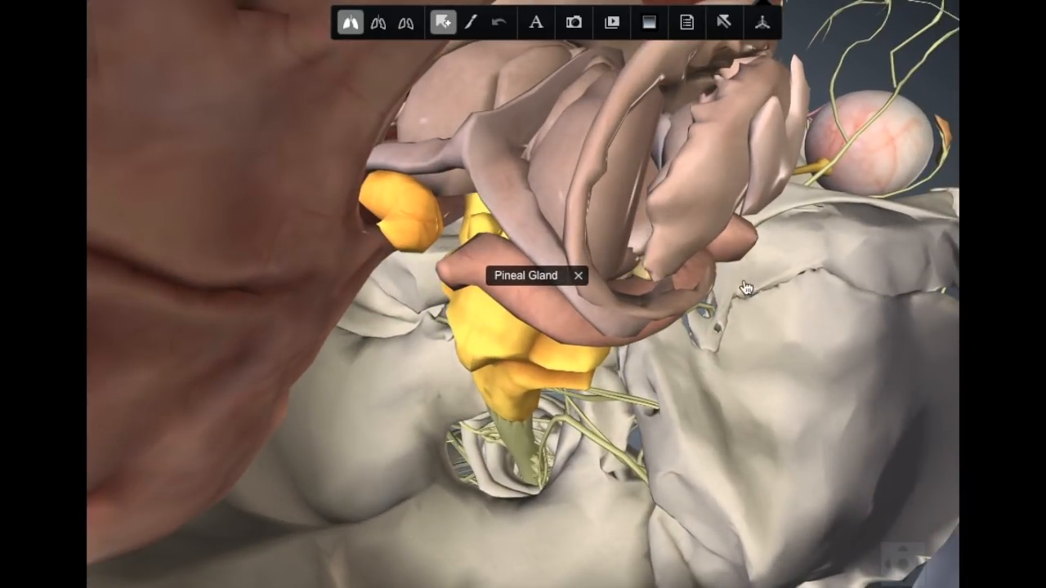
Orbit the model to look beneath the brain toward the pituitary
{"action": "left_click_drag", "start_coordinate": [745, 287], "coordinate": [568, 279]}
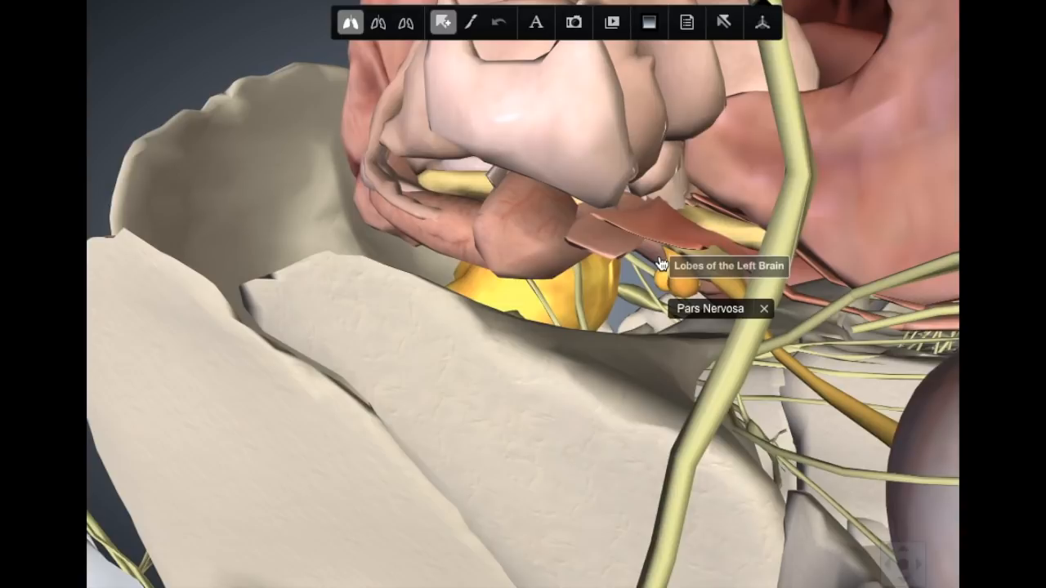
{"action": "mouse_move", "coordinate": [597, 272]}
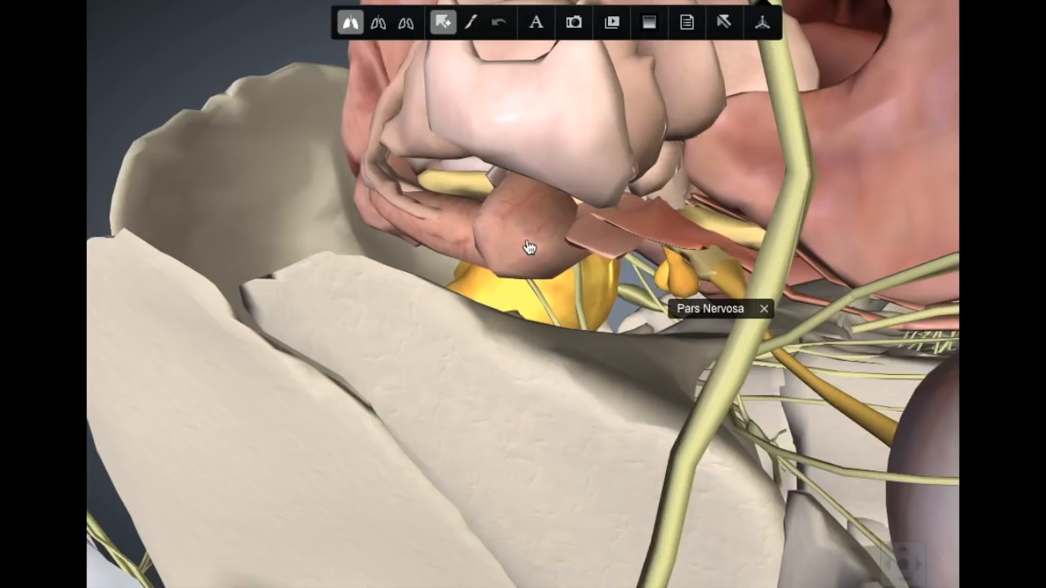
{"action": "mouse_move", "coordinate": [503, 246]}
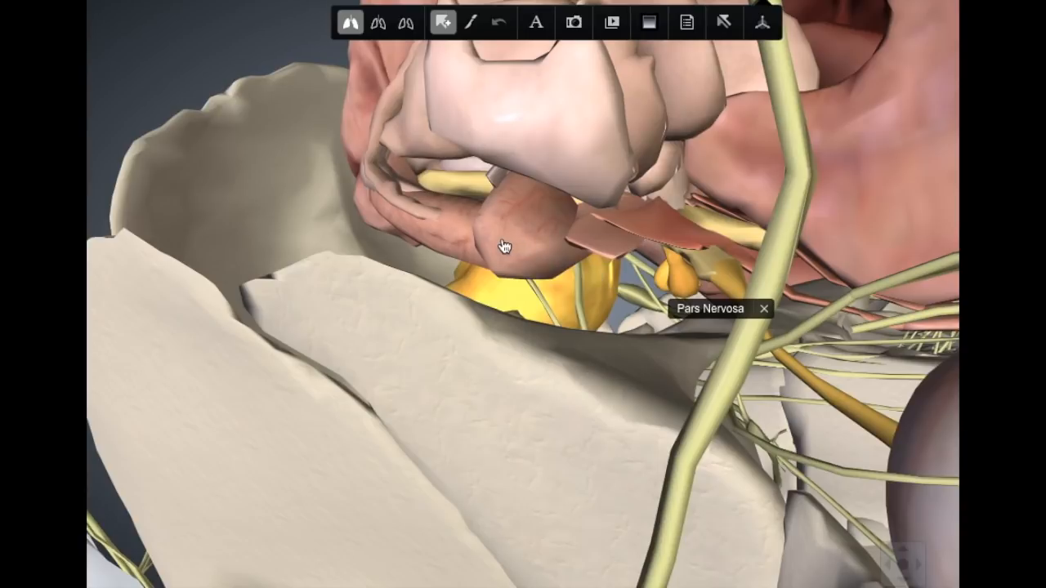
{"action": "mouse_move", "coordinate": [503, 253]}
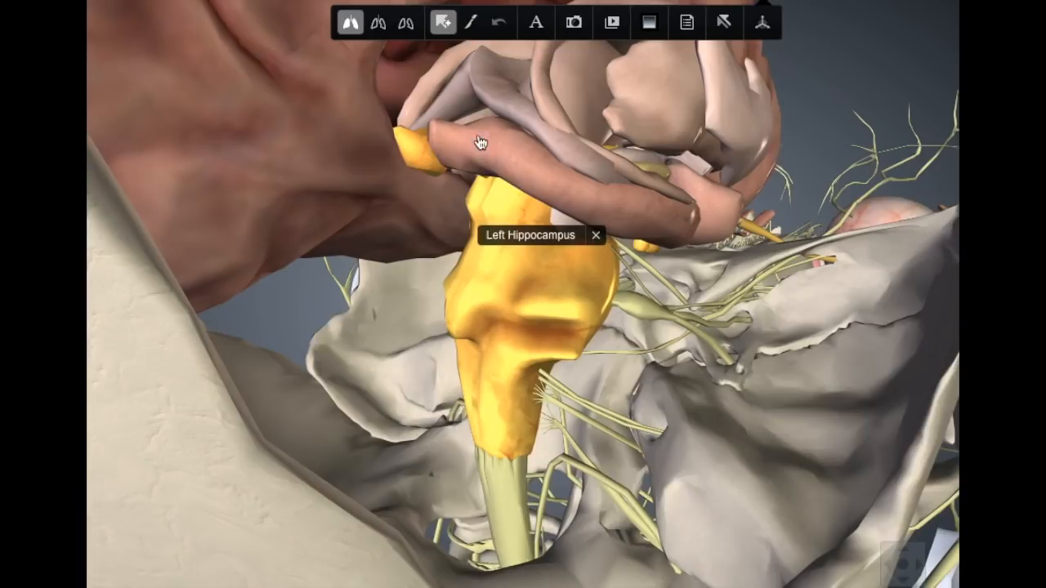
Isolate the pineal gland with its neighbouring deep brain structures, hiding everything else
{"action": "left_click_drag", "start_coordinate": [483, 143], "coordinate": [462, 184]}
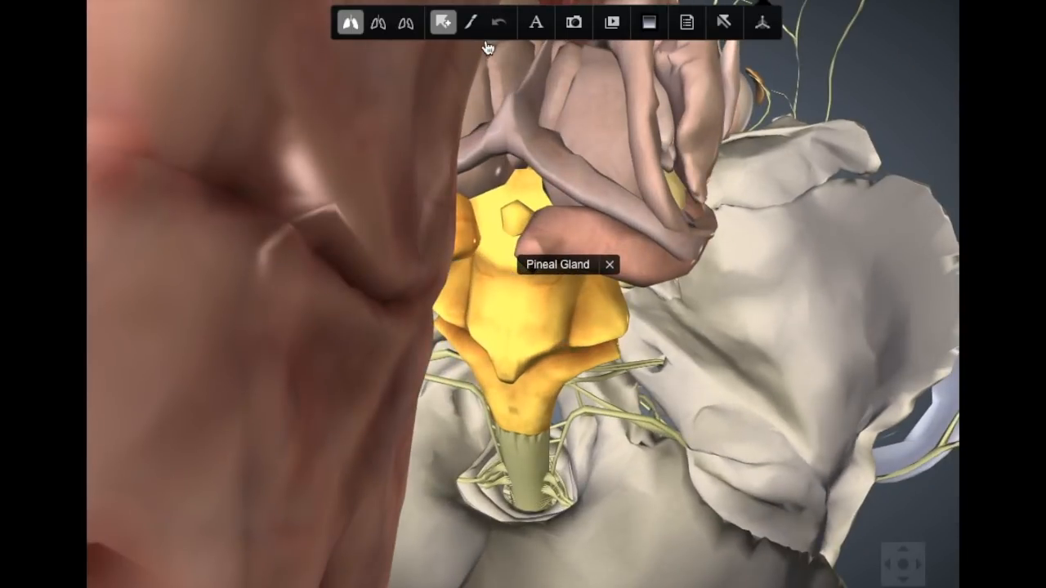
{"action": "mouse_move", "coordinate": [499, 23]}
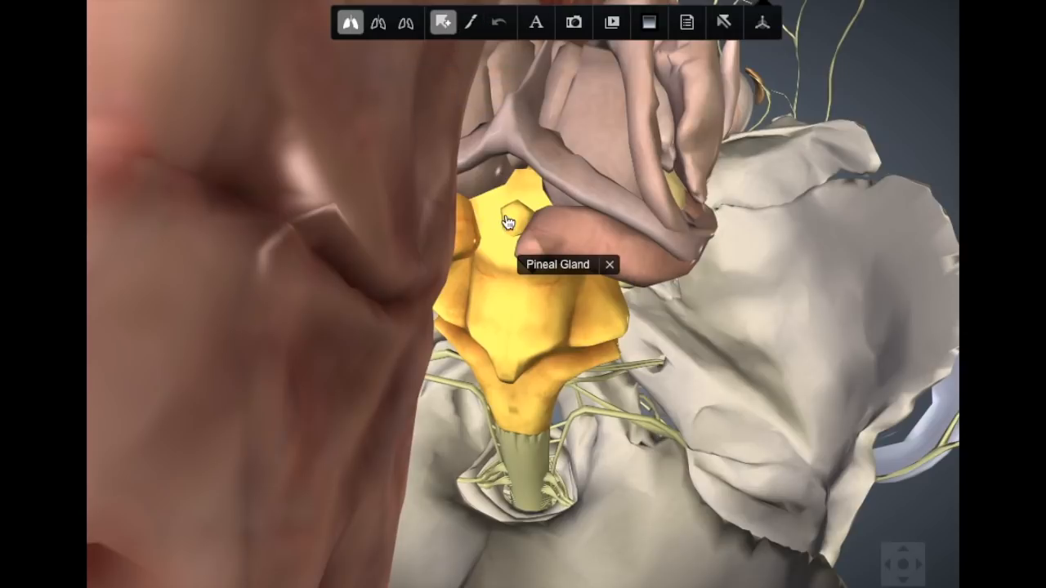
{"action": "mouse_move", "coordinate": [513, 227]}
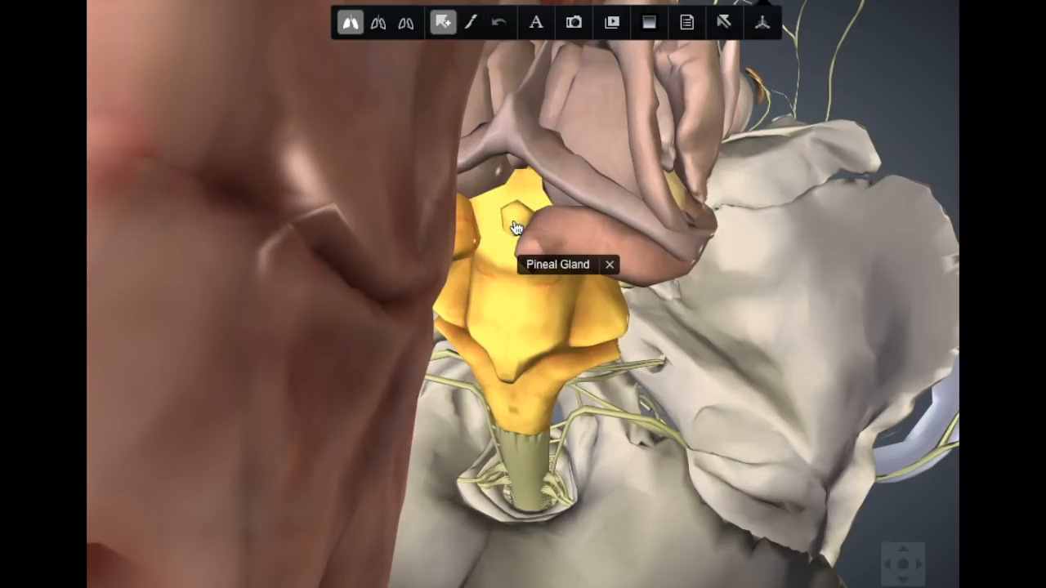
{"action": "left_click", "coordinate": [558, 244]}
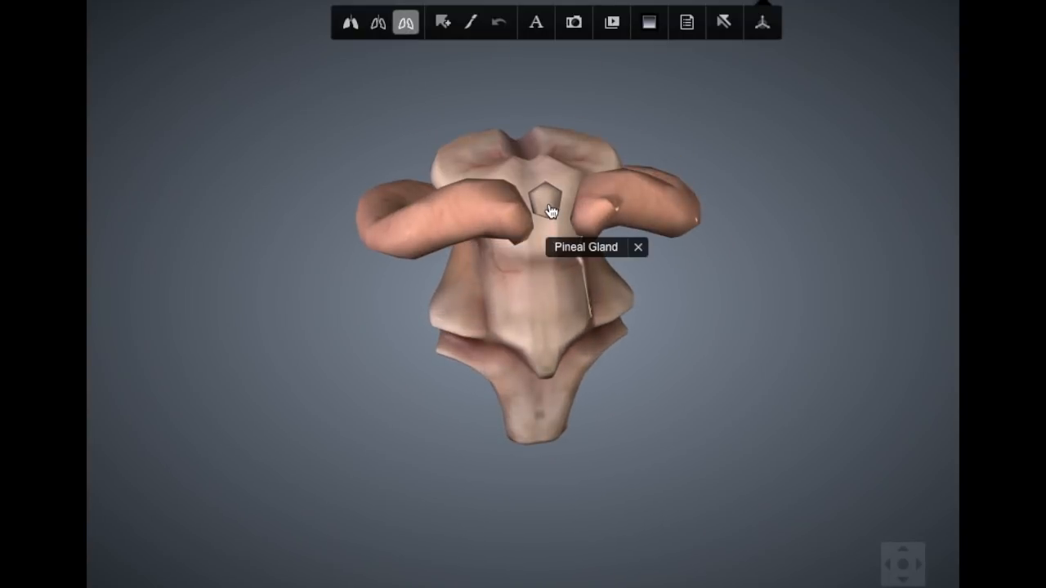
{"action": "left_click_drag", "start_coordinate": [550, 211], "coordinate": [503, 395]}
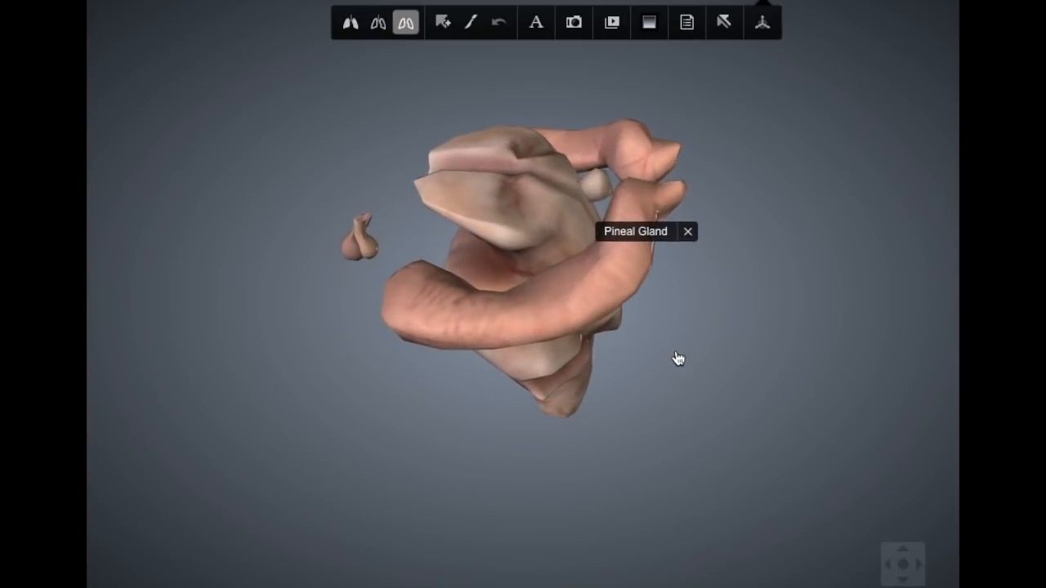
{"action": "left_click_drag", "start_coordinate": [678, 358], "coordinate": [558, 344]}
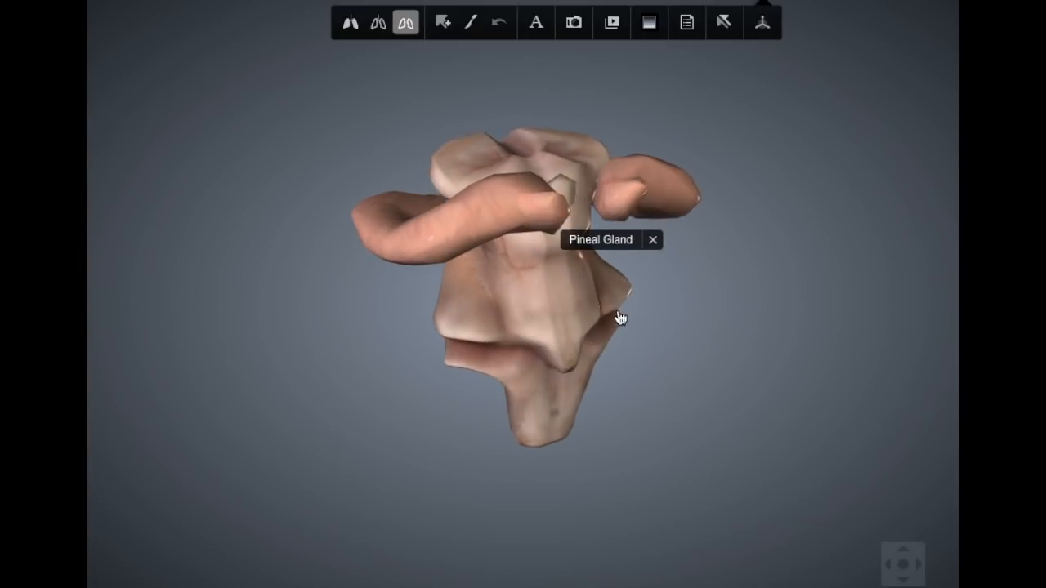
{"action": "left_click_drag", "start_coordinate": [620, 318], "coordinate": [566, 360]}
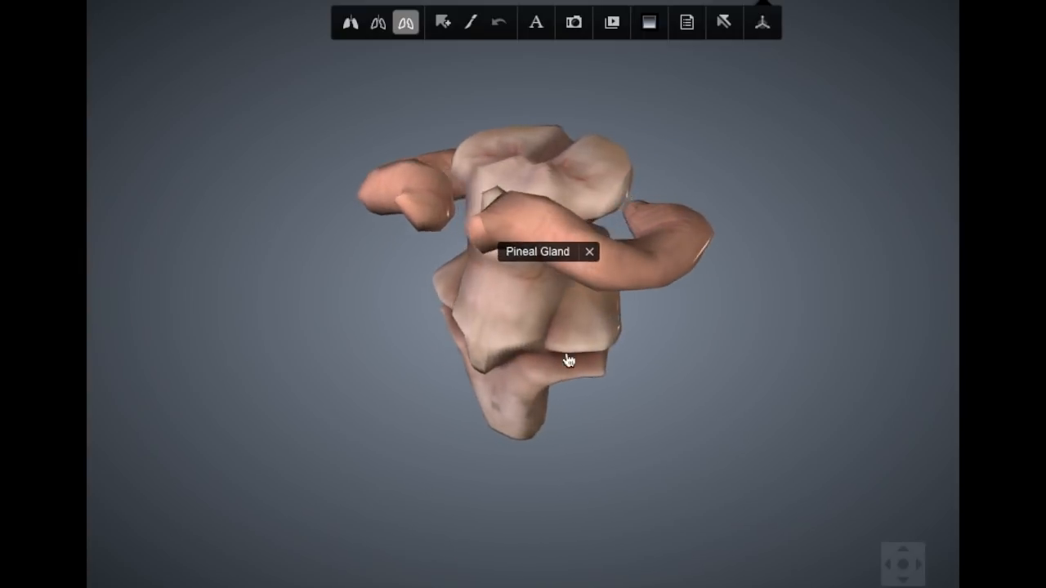
{"action": "left_click_drag", "start_coordinate": [568, 360], "coordinate": [423, 364]}
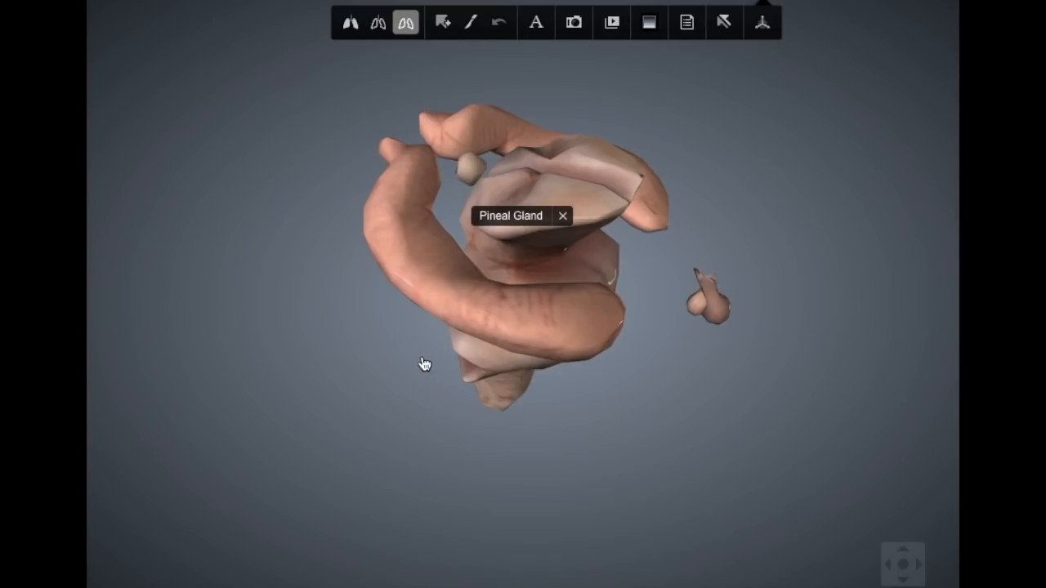
{"action": "left_click_drag", "start_coordinate": [423, 363], "coordinate": [497, 349]}
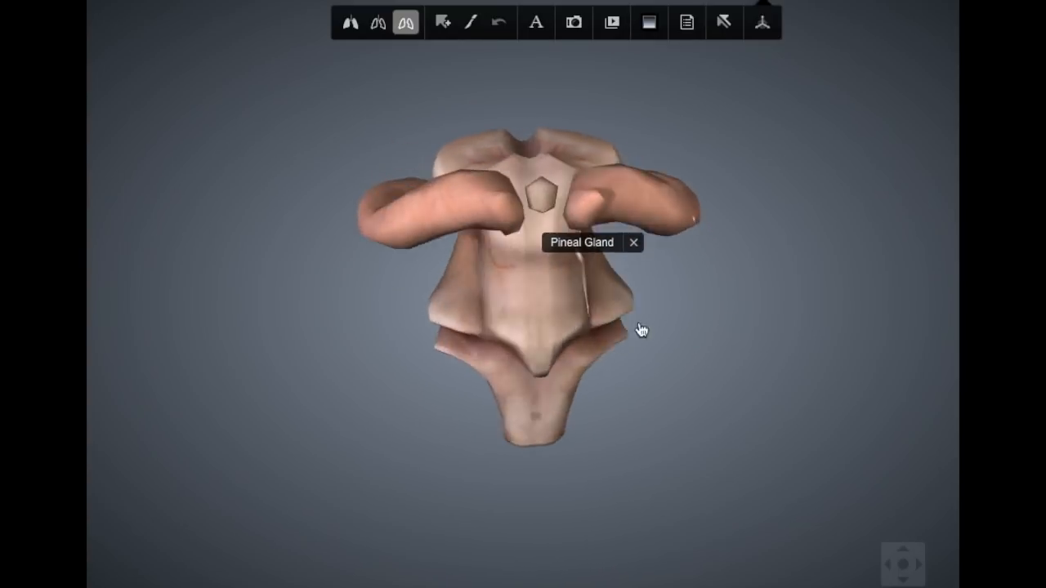
{"action": "left_click_drag", "start_coordinate": [640, 330], "coordinate": [572, 276]}
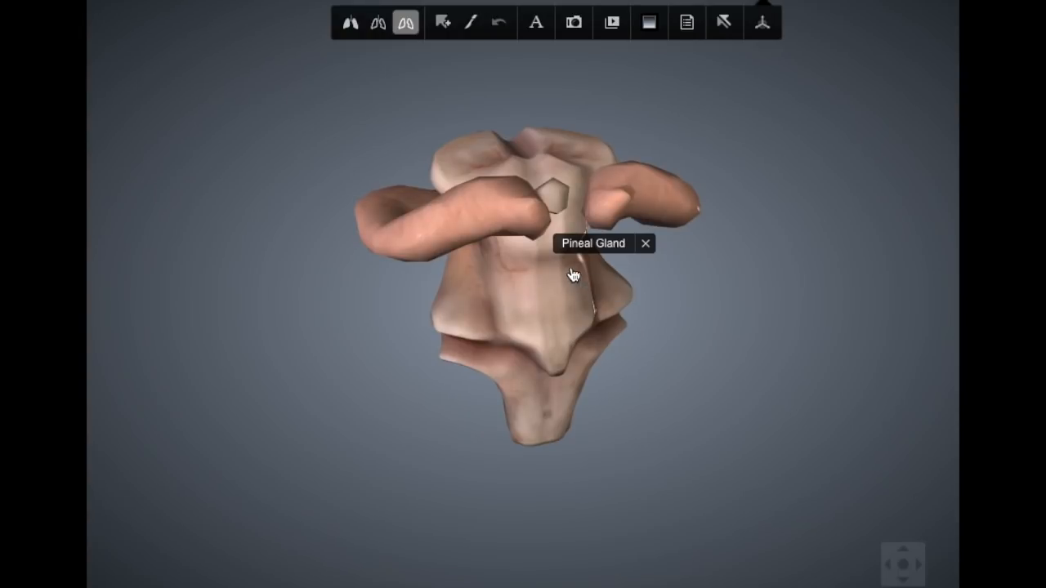
{"action": "mouse_move", "coordinate": [557, 203]}
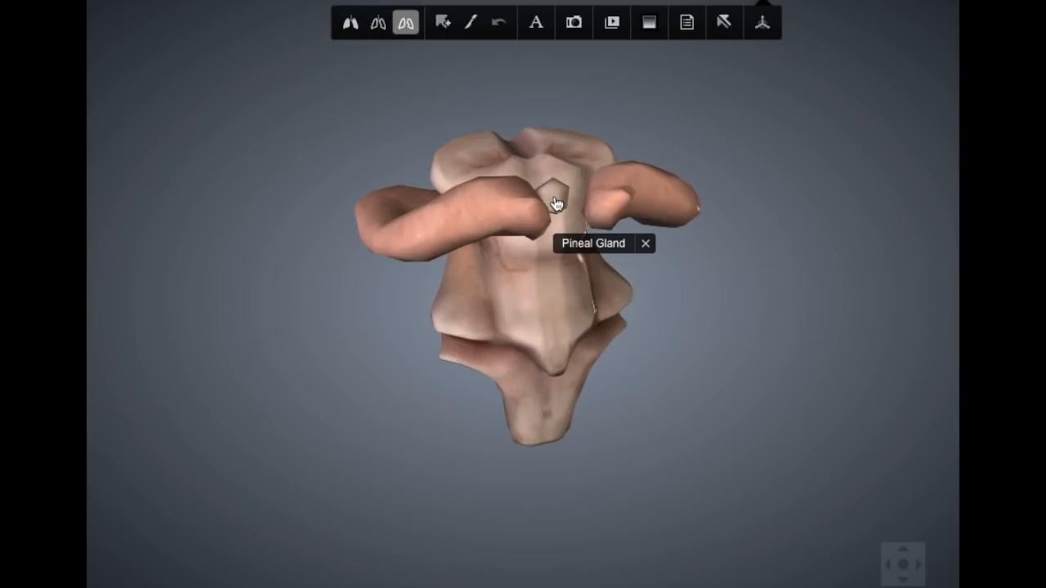